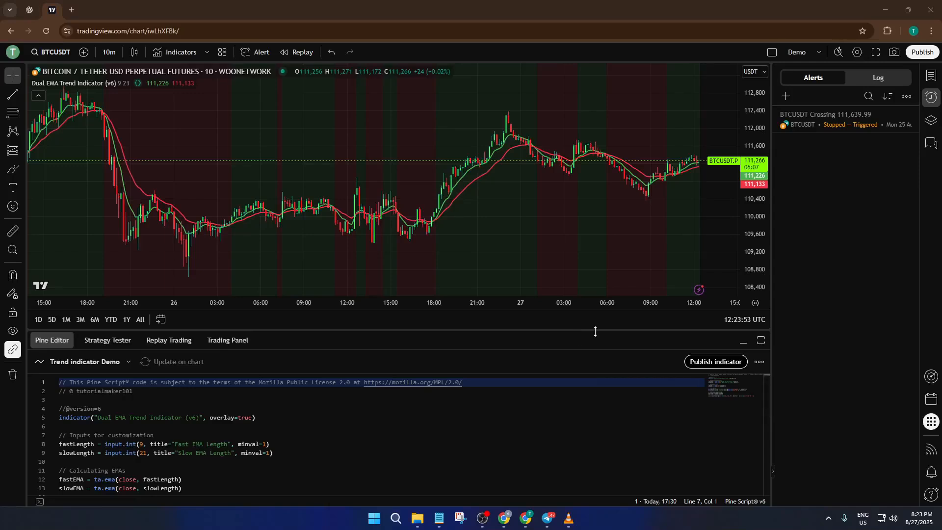
mouse_move(603, 342)
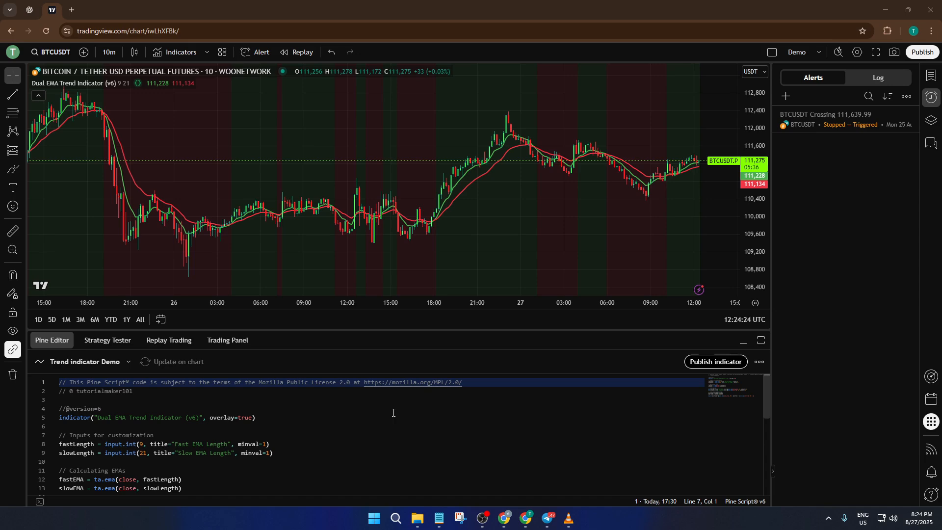
mouse_move(427, 415)
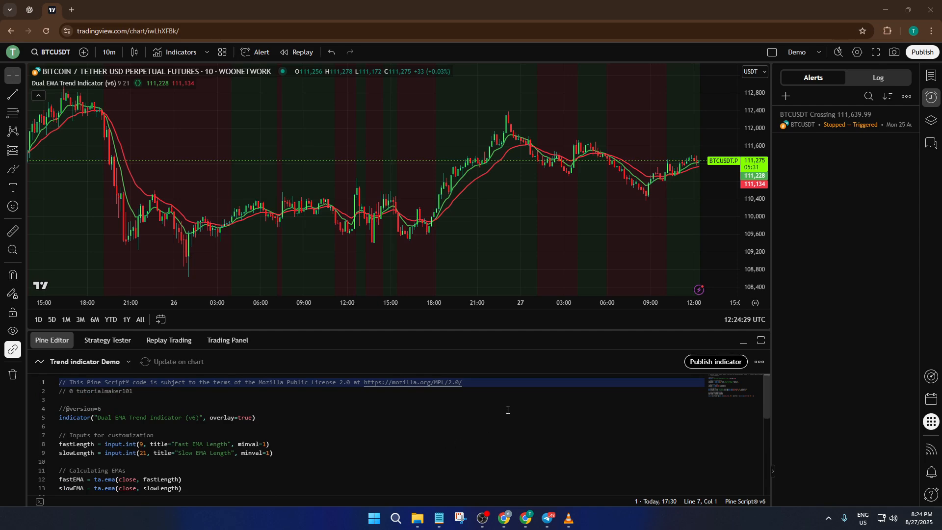
Start publishing the indicator as a new script and enter the description 'Demo only'.
scroll("down", 3)
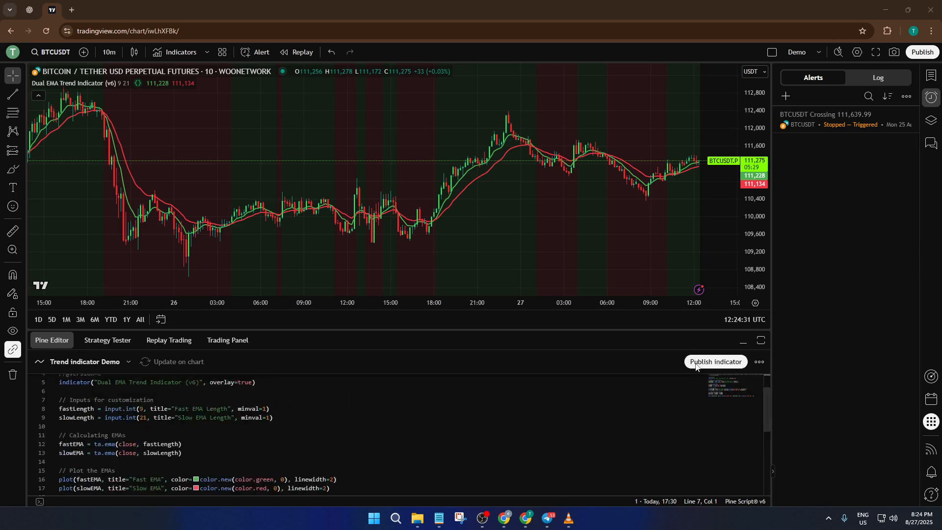
left_click(715, 361)
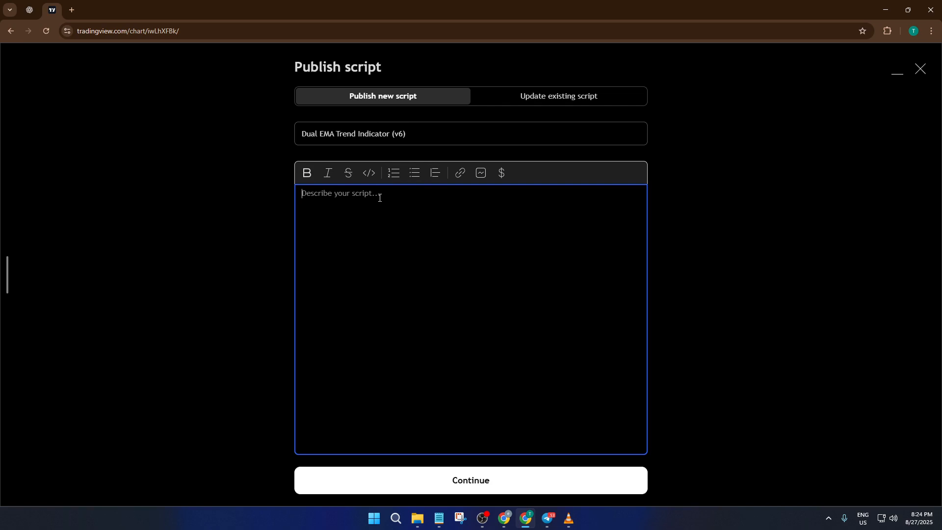
type("Demo")
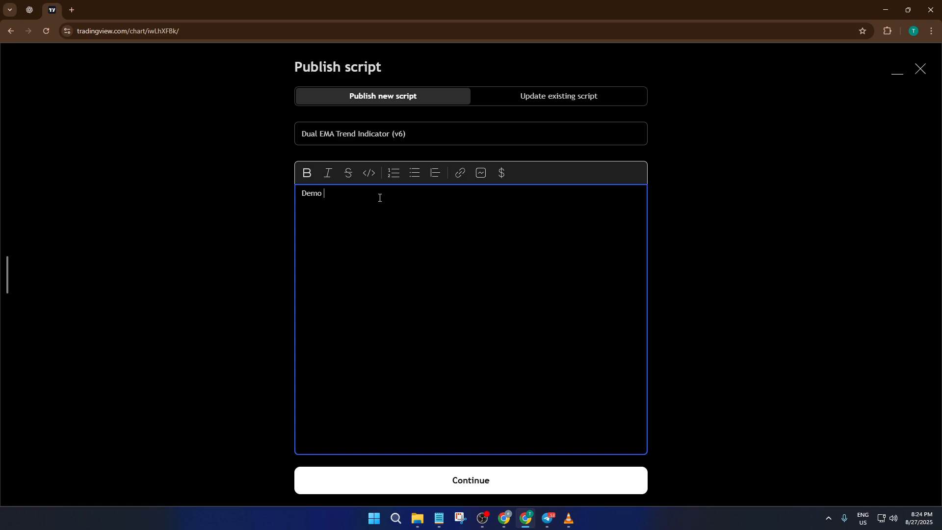
type("only")
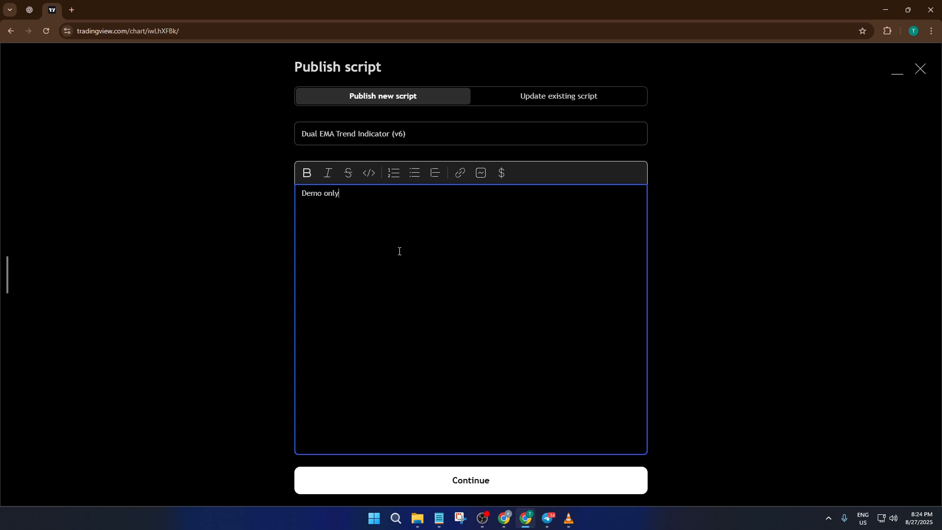
mouse_move(397, 264)
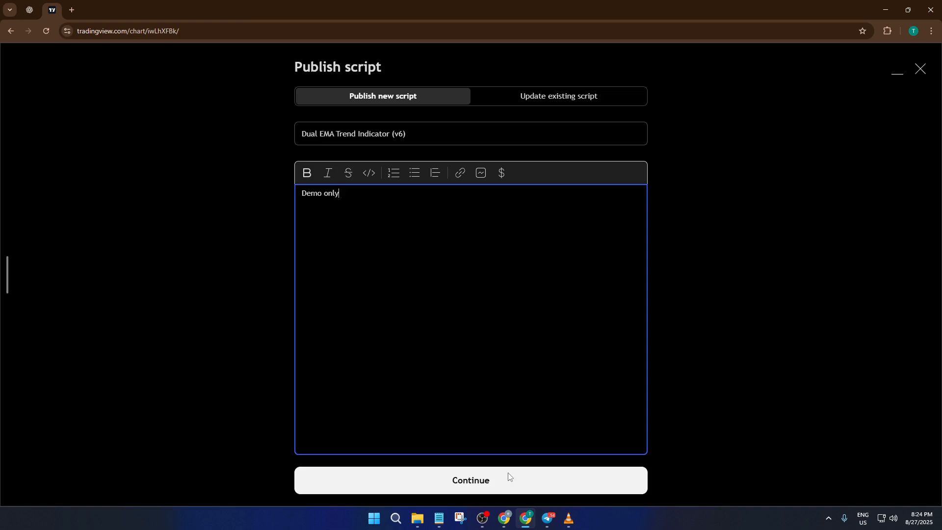
Continue to final settings, set the script Private, try Protected, dismissing upgrade offers.
left_click(470, 480)
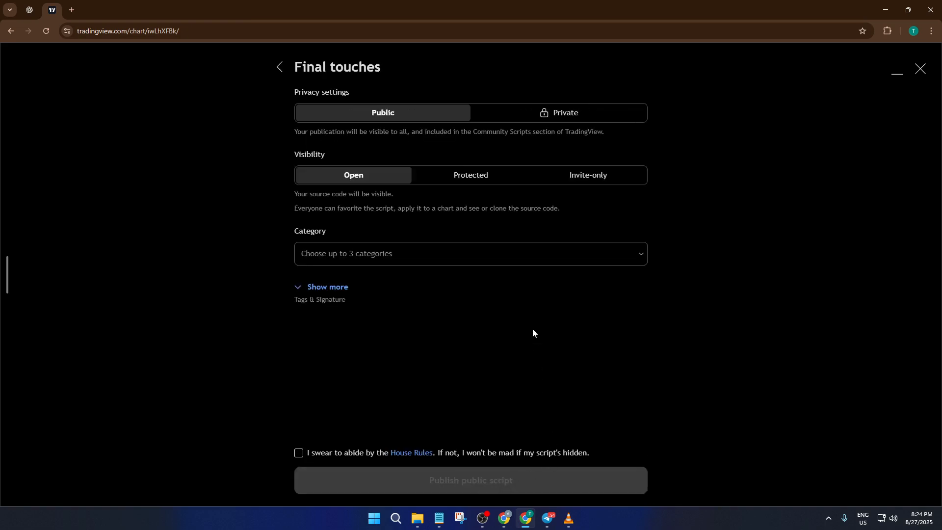
mouse_move(525, 312)
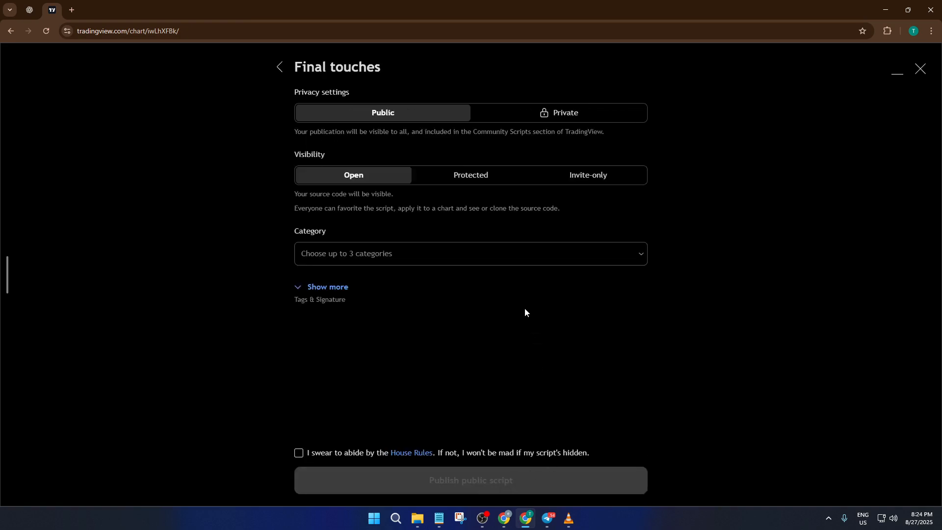
mouse_move(399, 180)
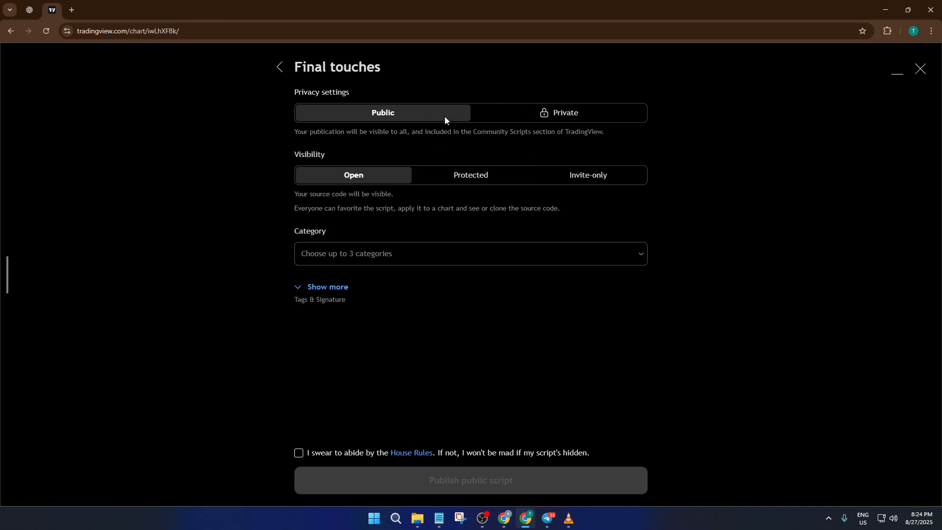
left_click(563, 113)
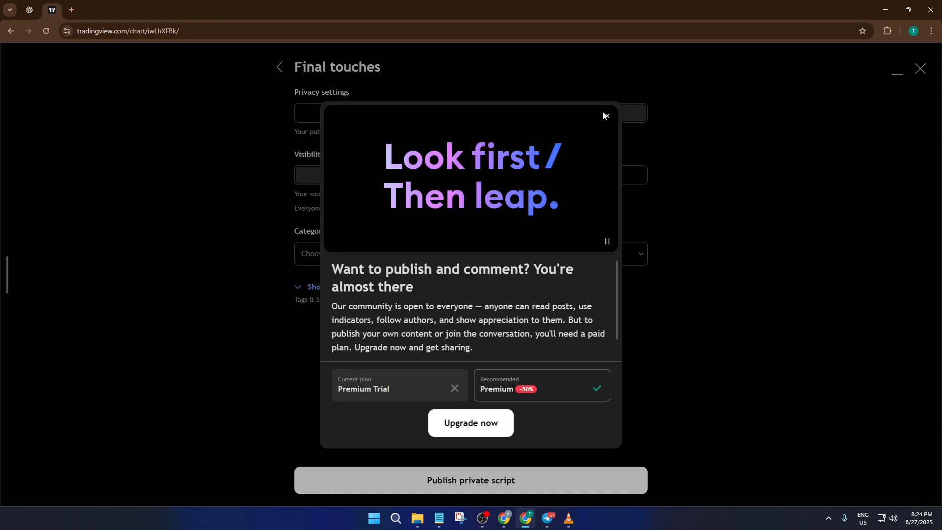
left_click(604, 116)
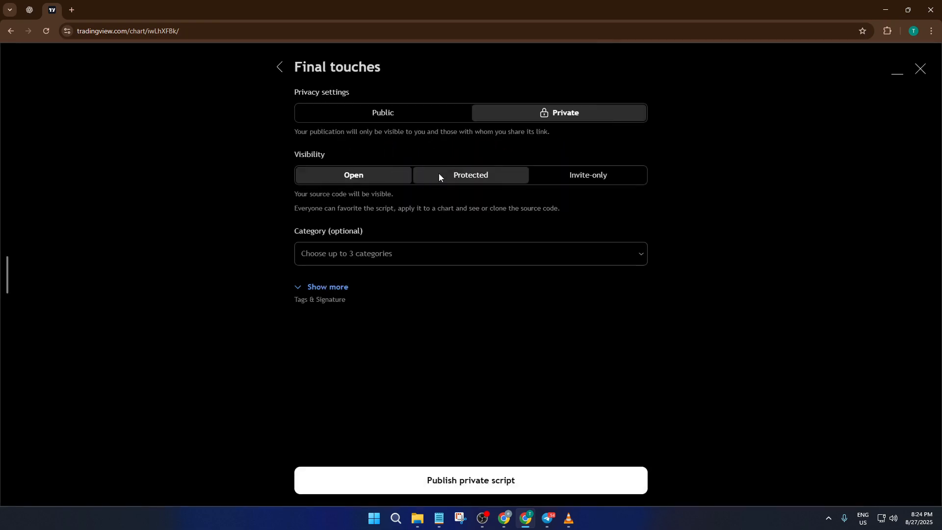
left_click(470, 175)
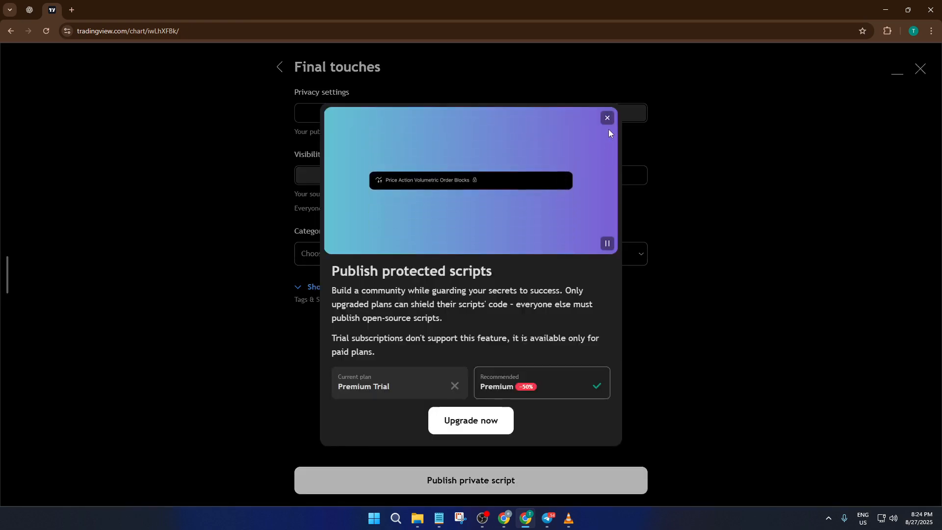
left_click(606, 117)
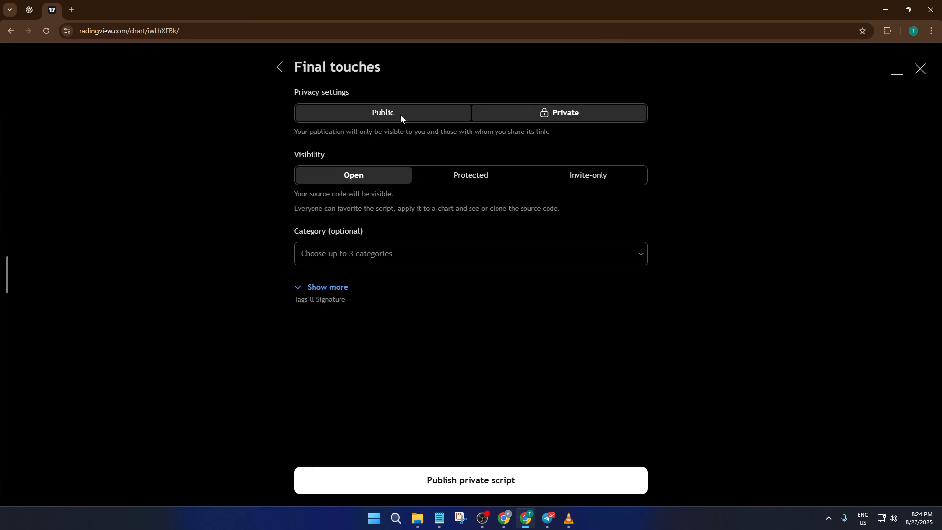
Try Public and Invite-only visibility, dismissing offers, leaving it Private with Open source.
left_click(470, 479)
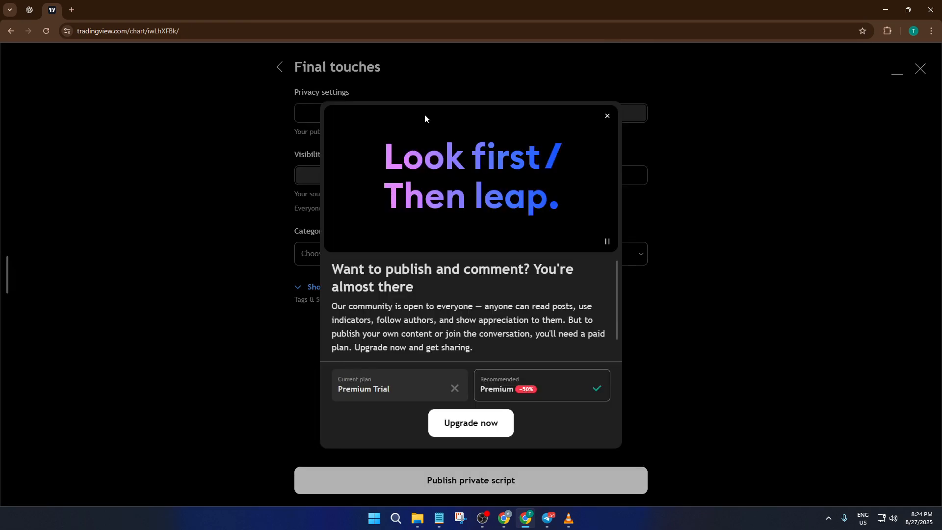
left_click(606, 116)
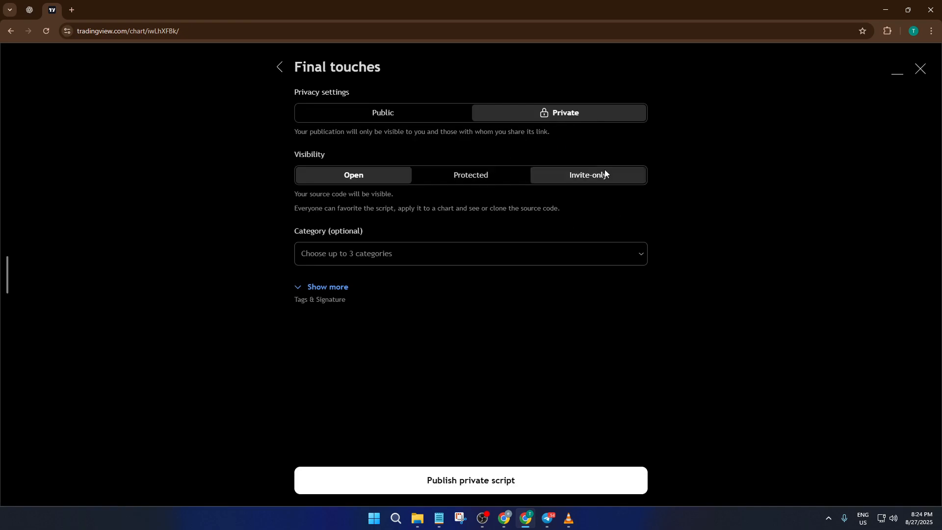
mouse_move(614, 181)
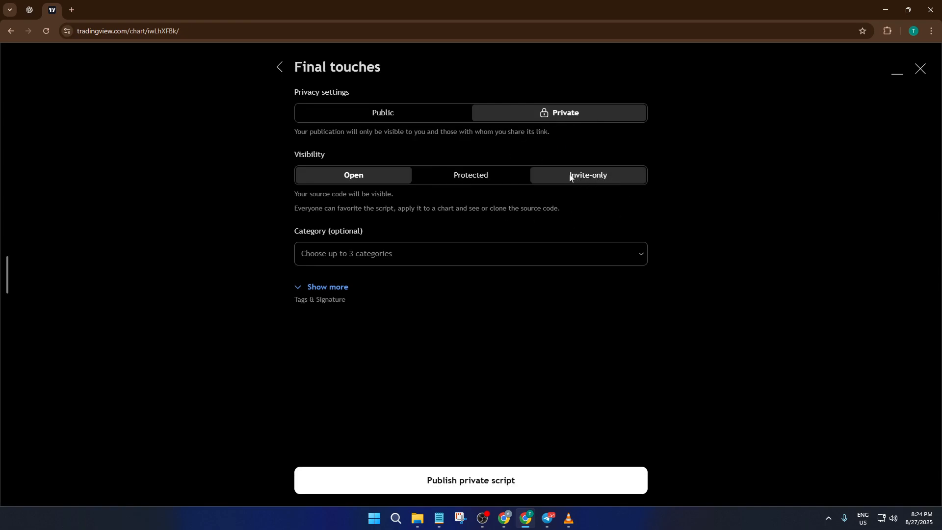
left_click(352, 174)
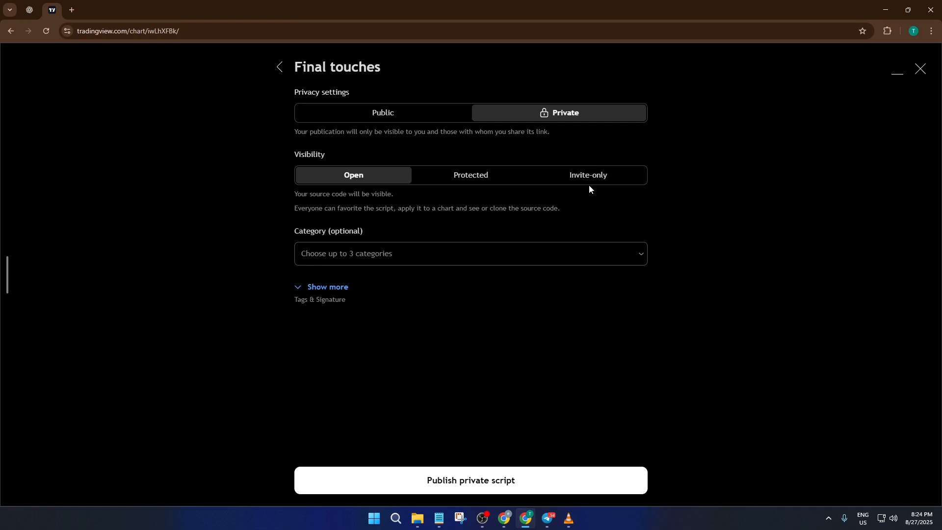
left_click(470, 253)
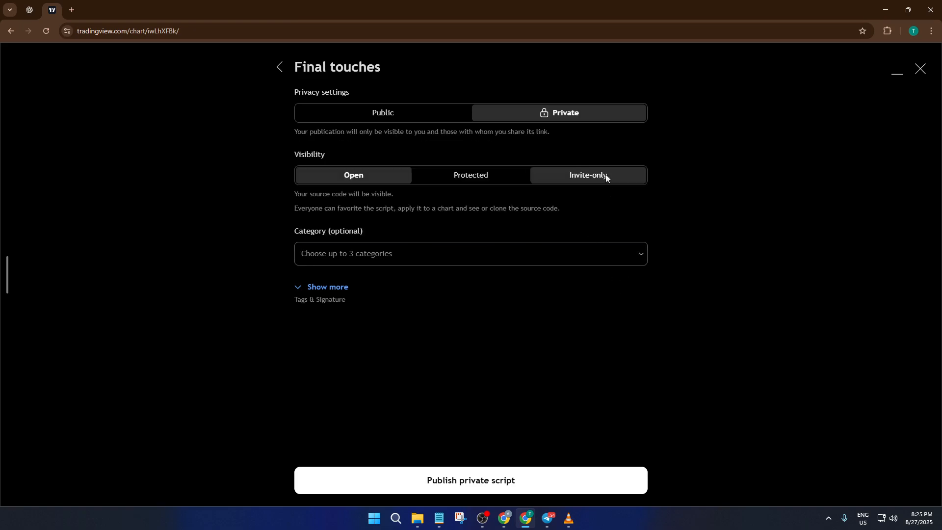
mouse_move(596, 182)
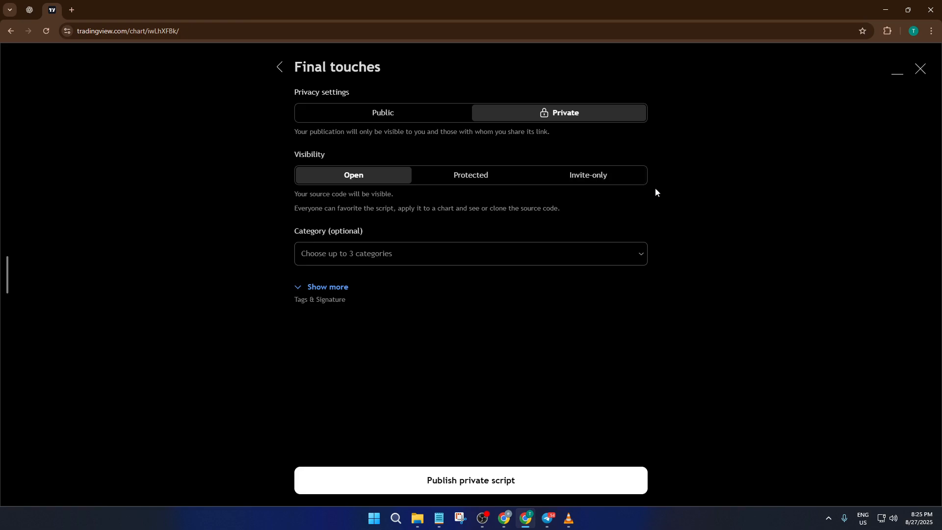
mouse_move(922, 85)
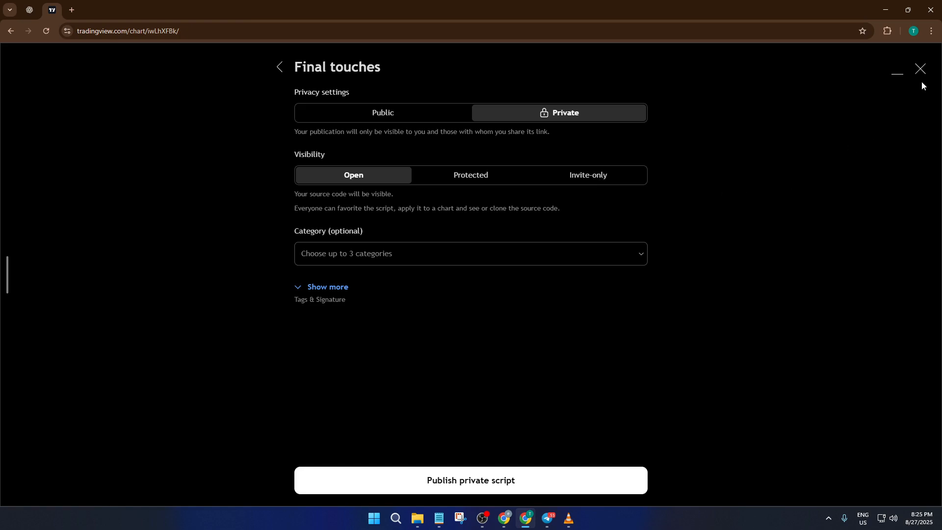
Cancel and confirm abandoning the publication, then briefly view the Indicators list on the chart.
left_click(919, 69)
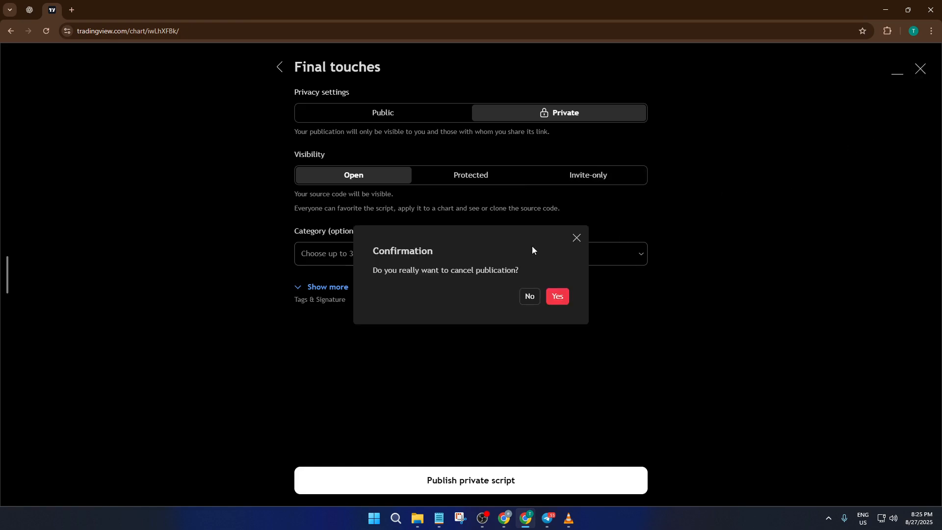
left_click(555, 296)
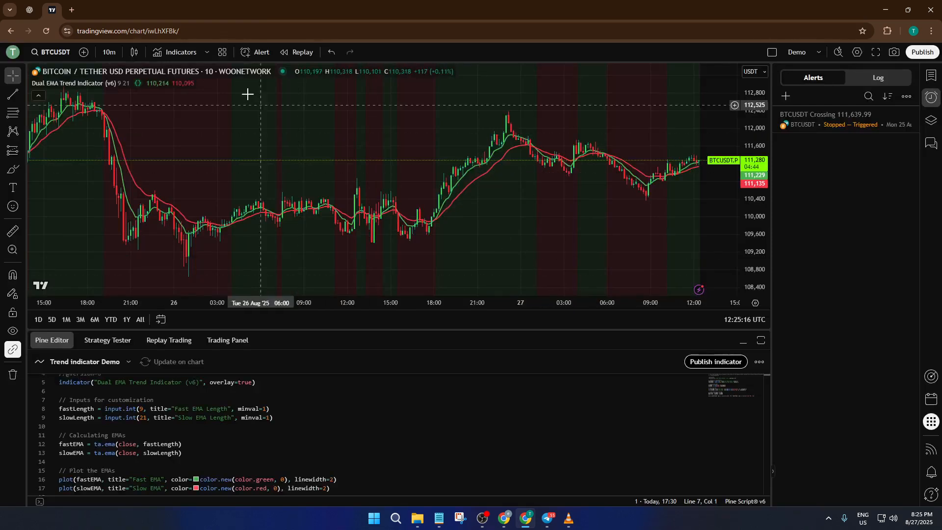
left_click(177, 52)
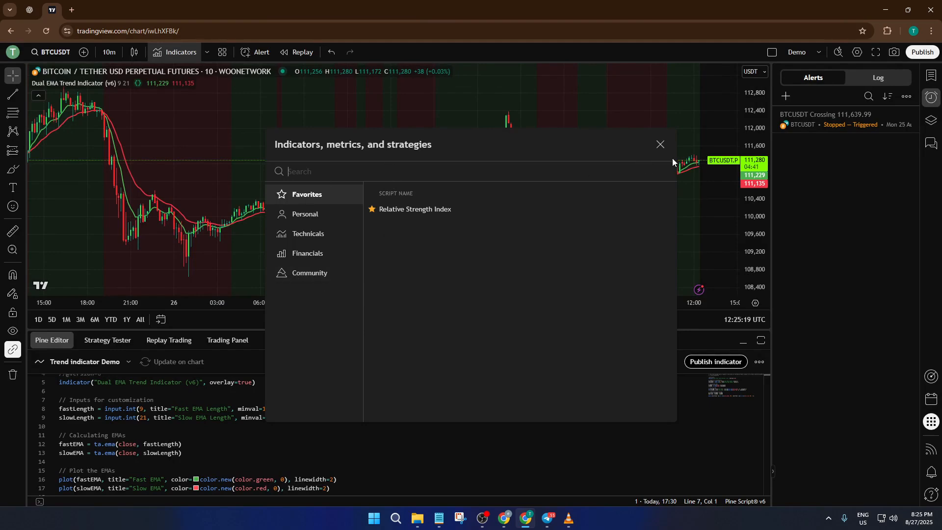
left_click(660, 145)
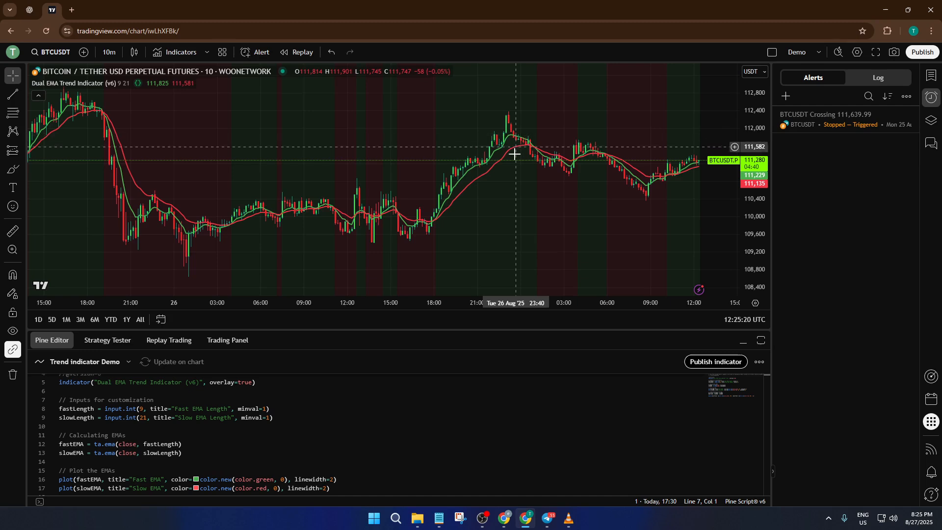
mouse_move(501, 348)
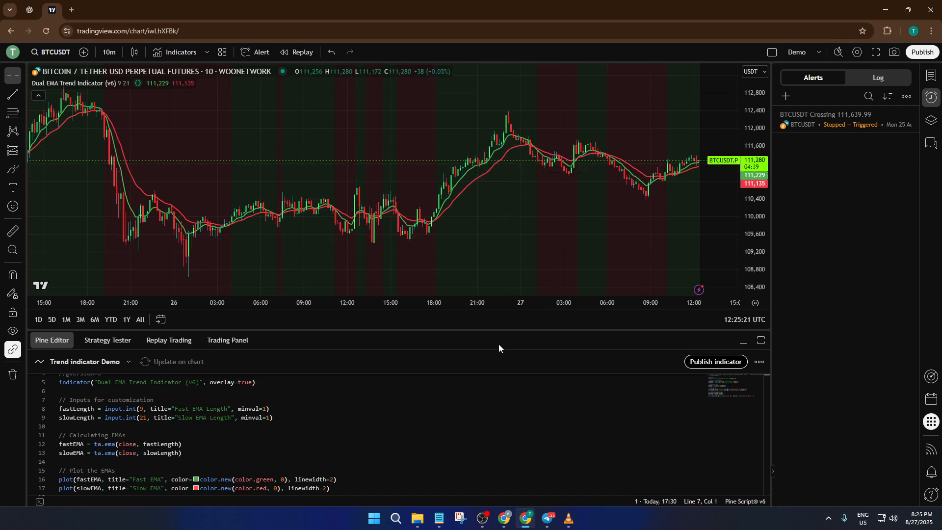